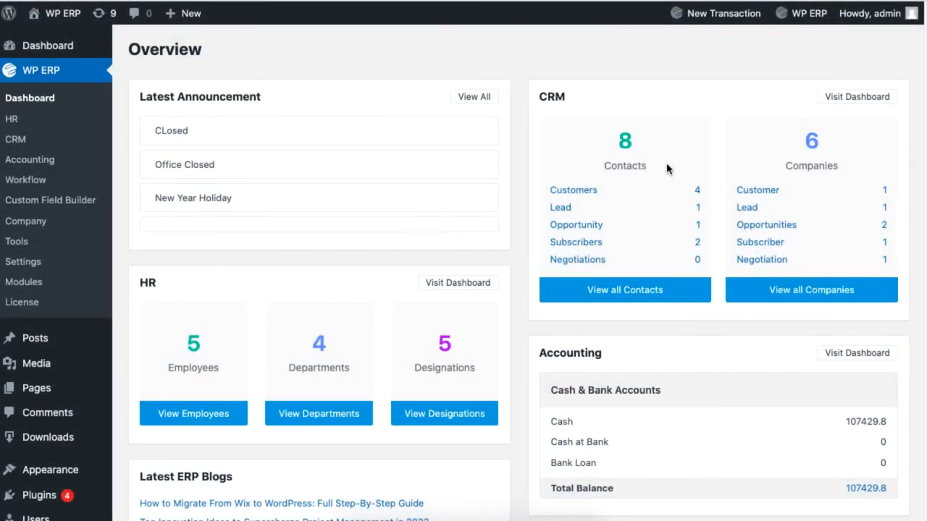
{"action": "mouse_move", "coordinate": [330, 327]}
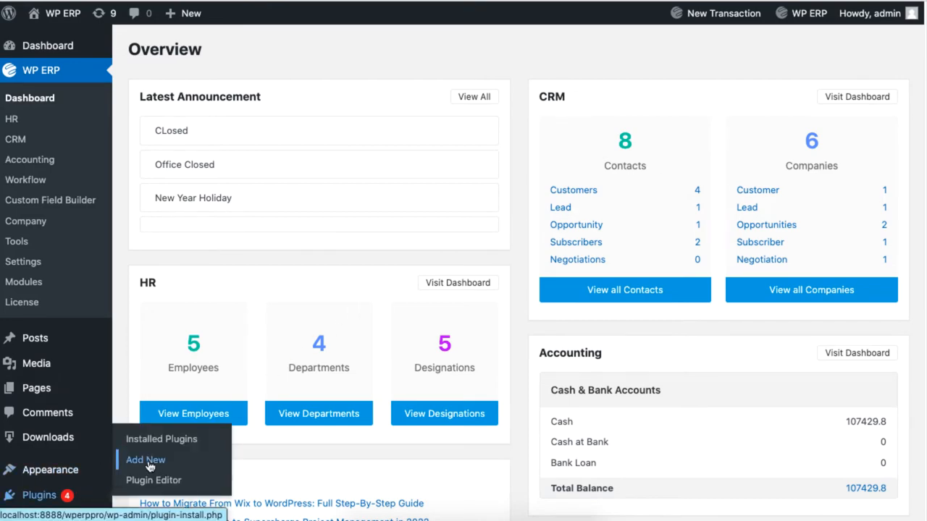
Step: Search Add New Plugins for 'WP ERP - PDF Invoice' and install the PDF invoice for WP ERP plugin
{"action": "left_click", "coordinate": [145, 460]}
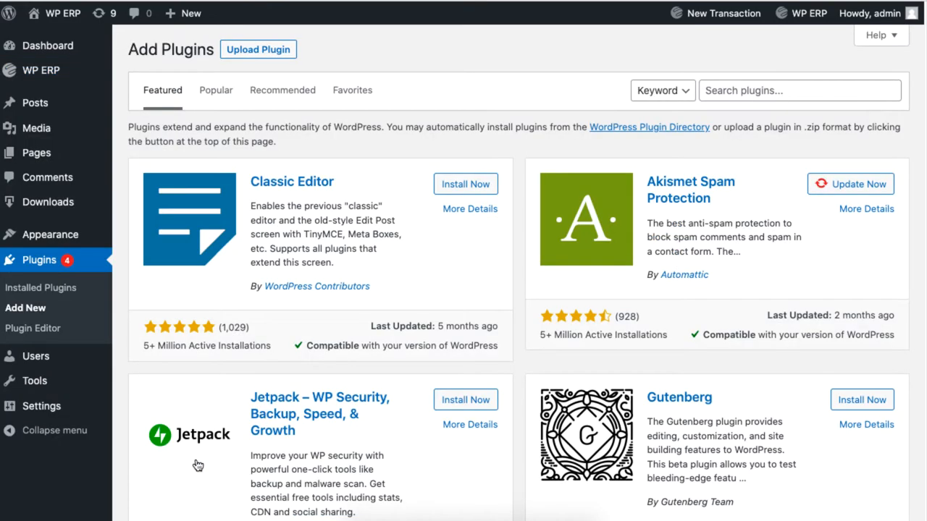
{"action": "mouse_move", "coordinate": [204, 462]}
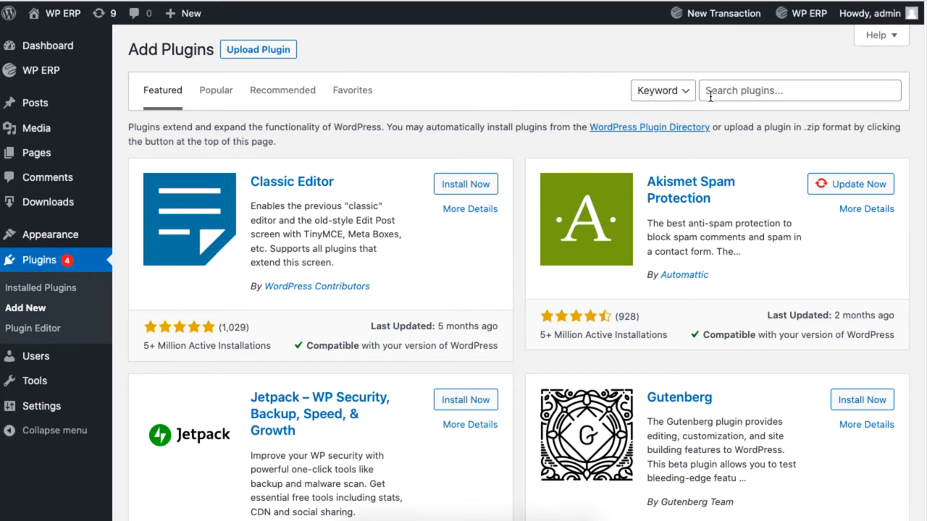
{"action": "type", "text": "WP ERP - PDF Invoice"}
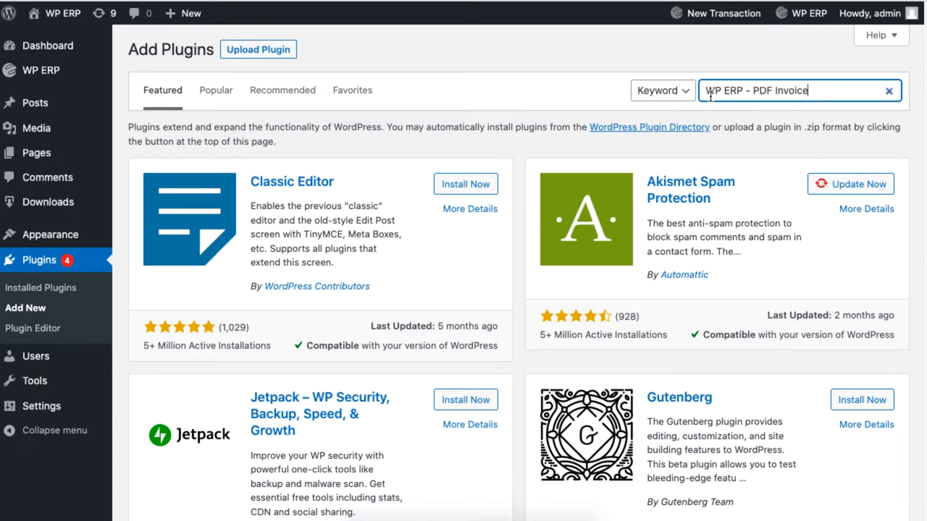
{"action": "key", "text": "Enter"}
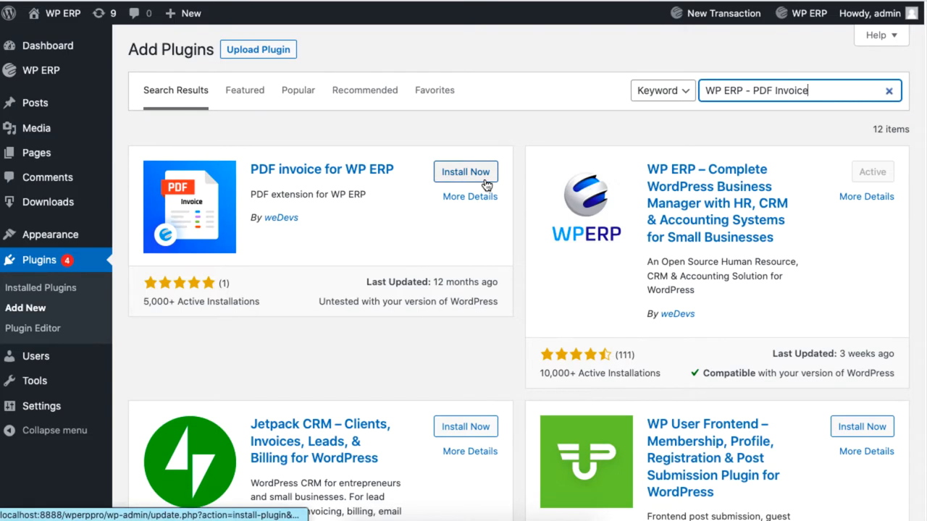
{"action": "left_click", "coordinate": [466, 171]}
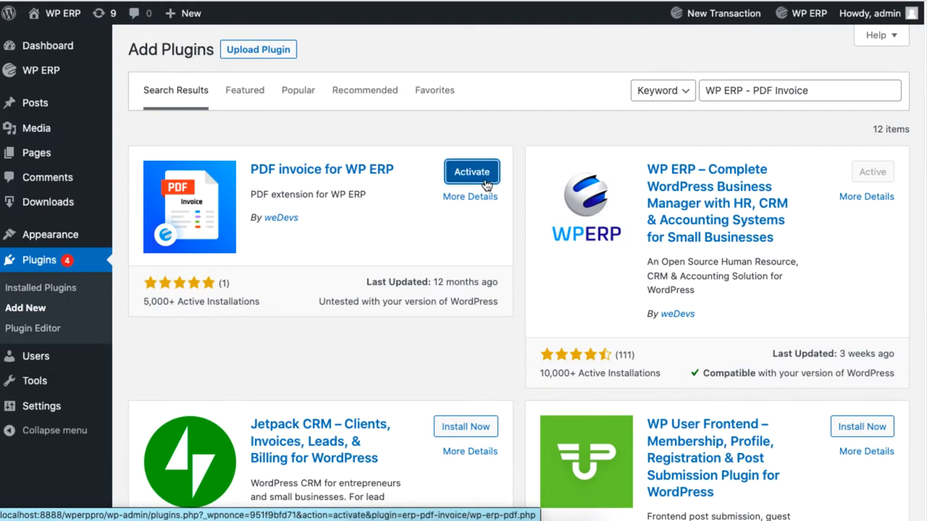
Step: Activate PDF invoice for WP ERP and locate its row in the Installed Plugins list
{"action": "left_click", "coordinate": [472, 170]}
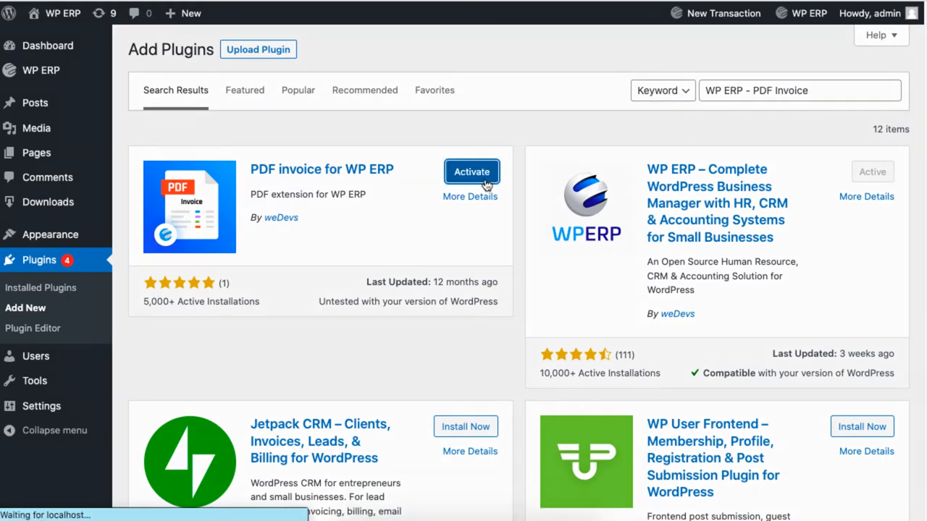
{"action": "left_click", "coordinate": [472, 171]}
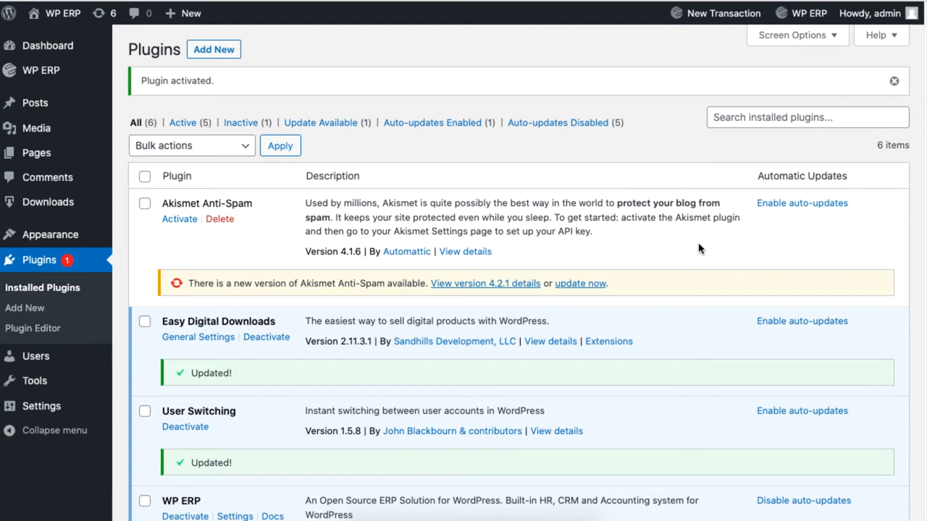
{"action": "scroll", "scroll_direction": "down", "scroll_amount": 3}
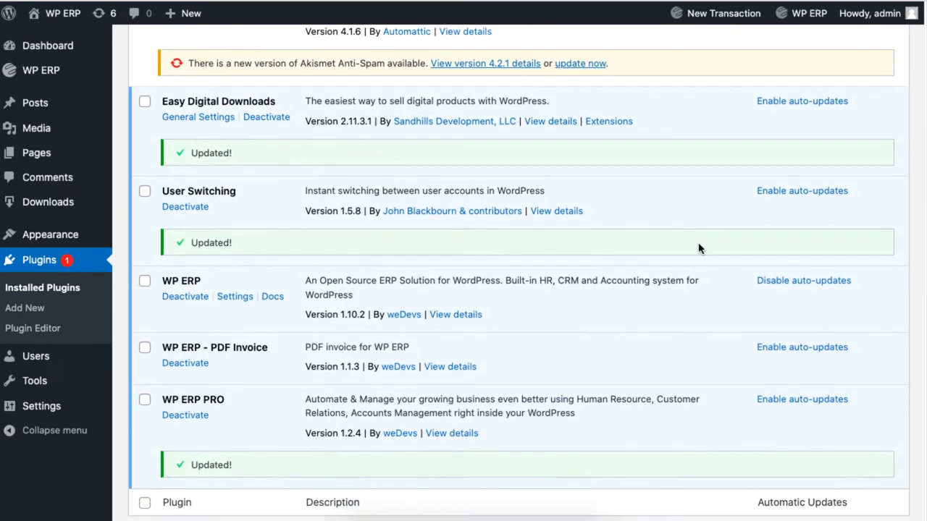
{"action": "scroll", "scroll_direction": "down", "scroll_amount": 3}
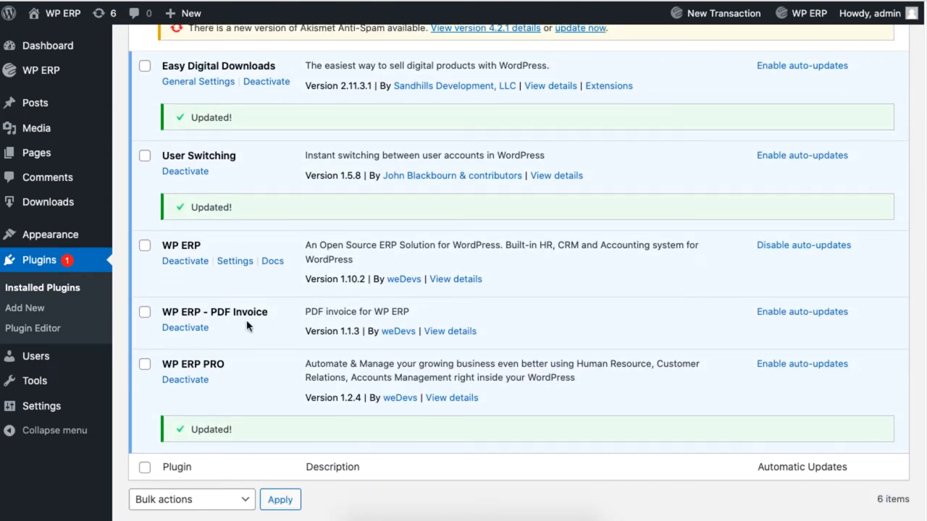